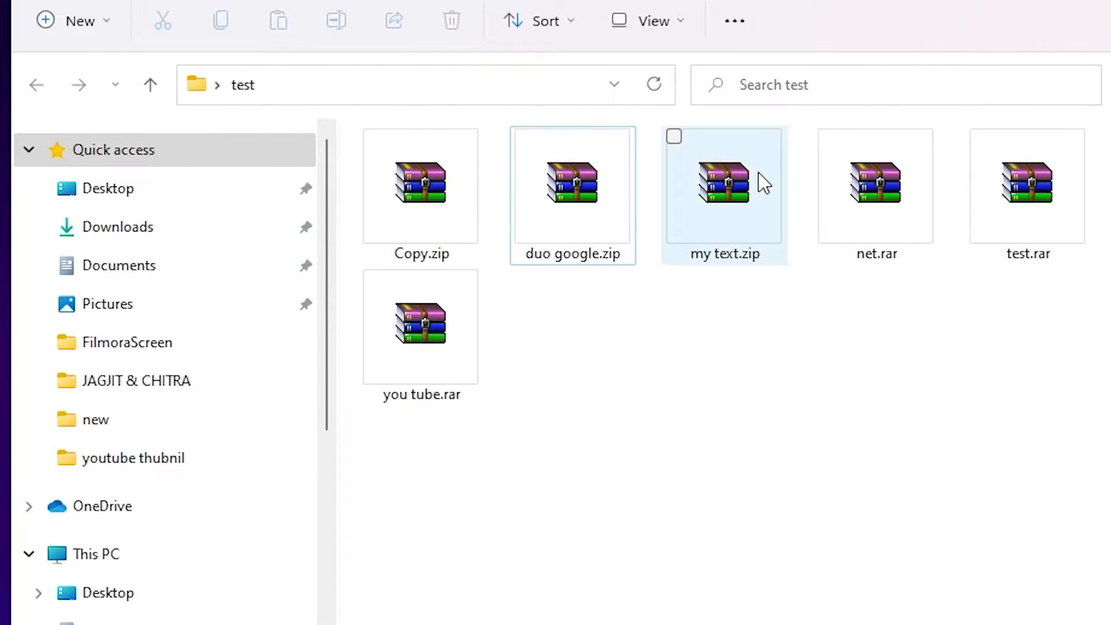
- Visit the RARLAB WinRAR download page in Chrome and return to the test folder
left_click(528, 389)
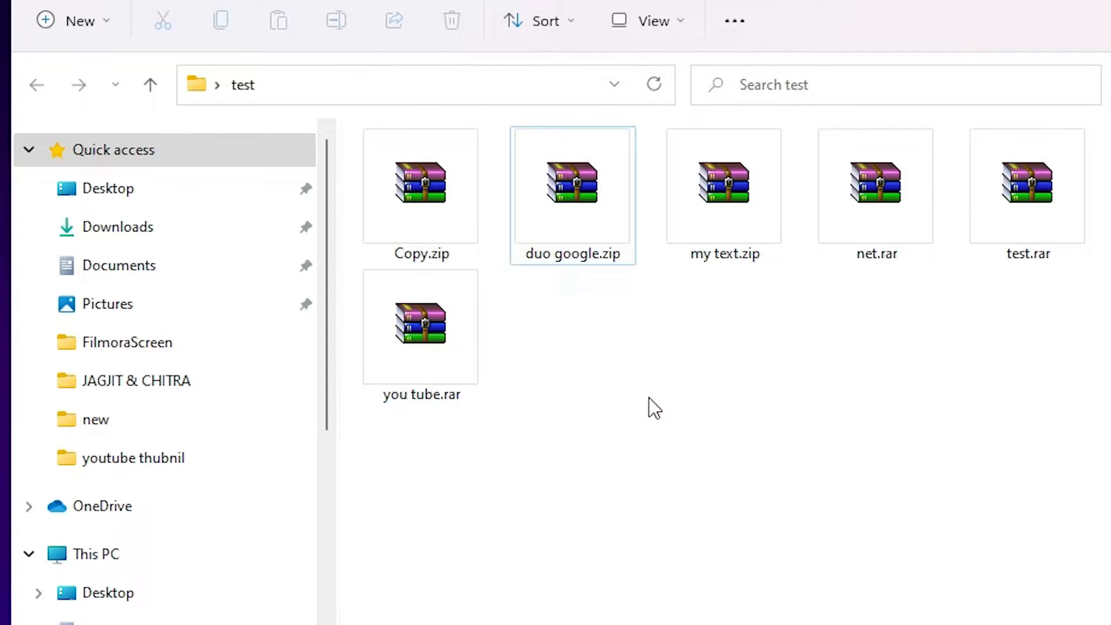
mouse_move(719, 352)
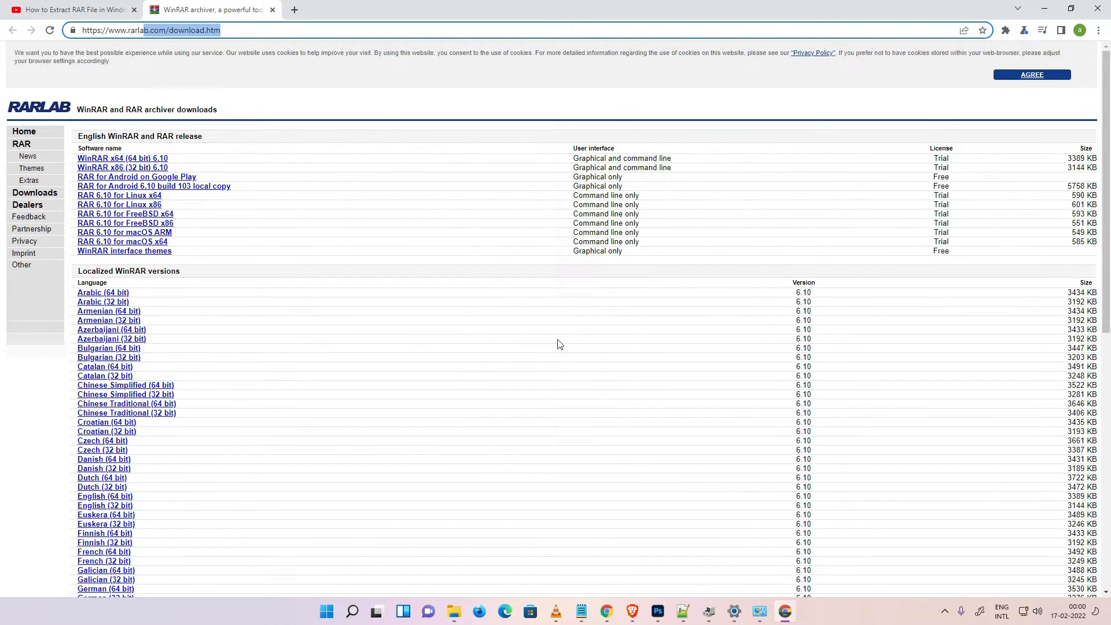
mouse_move(70, 141)
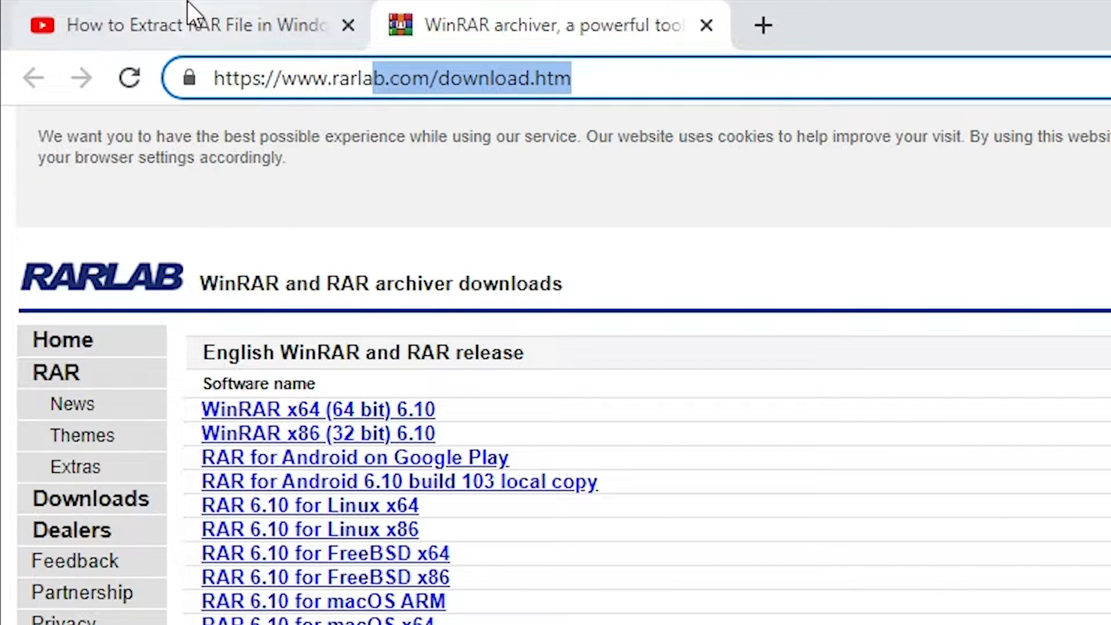
mouse_move(358, 464)
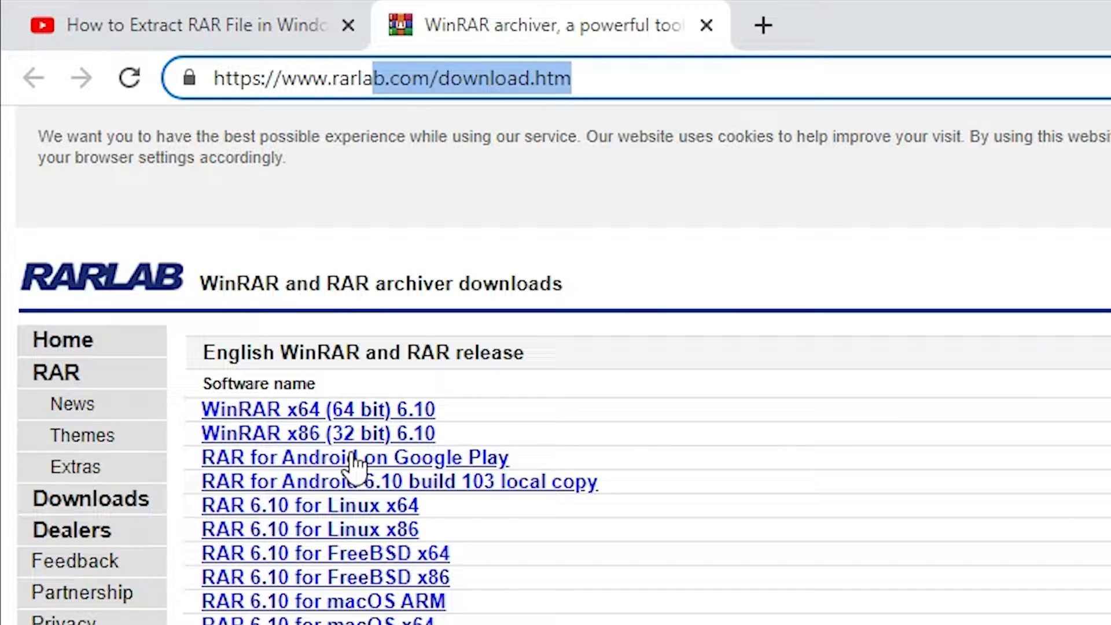
left_click(71, 25)
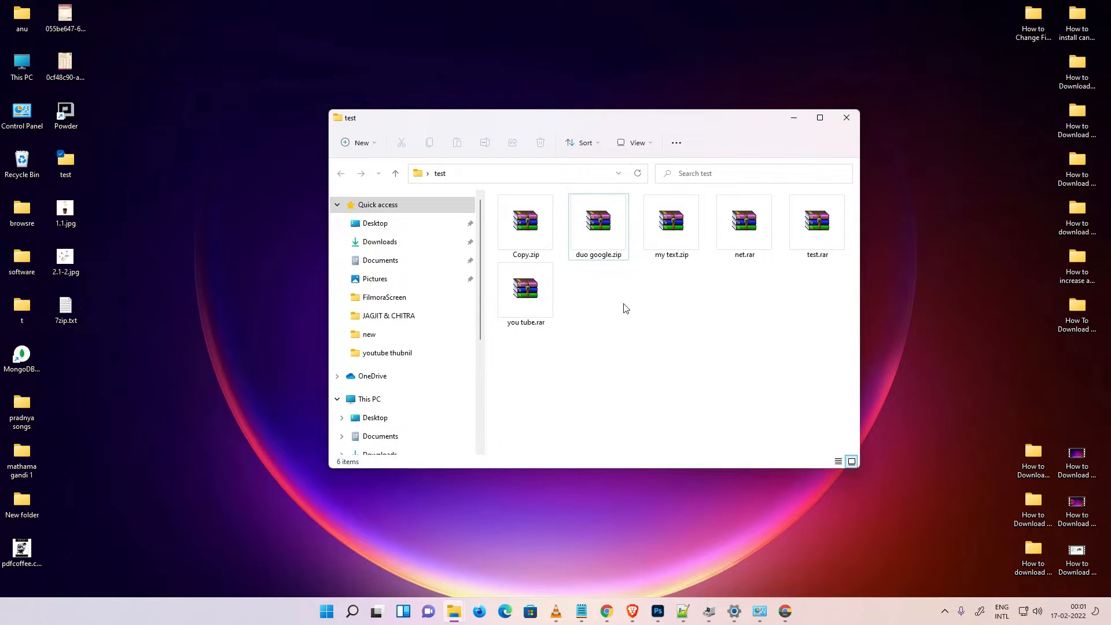
- Select all six archives with Ctrl+A and bring up their shortcut menu from Copy.zip
key("ctrl+a")
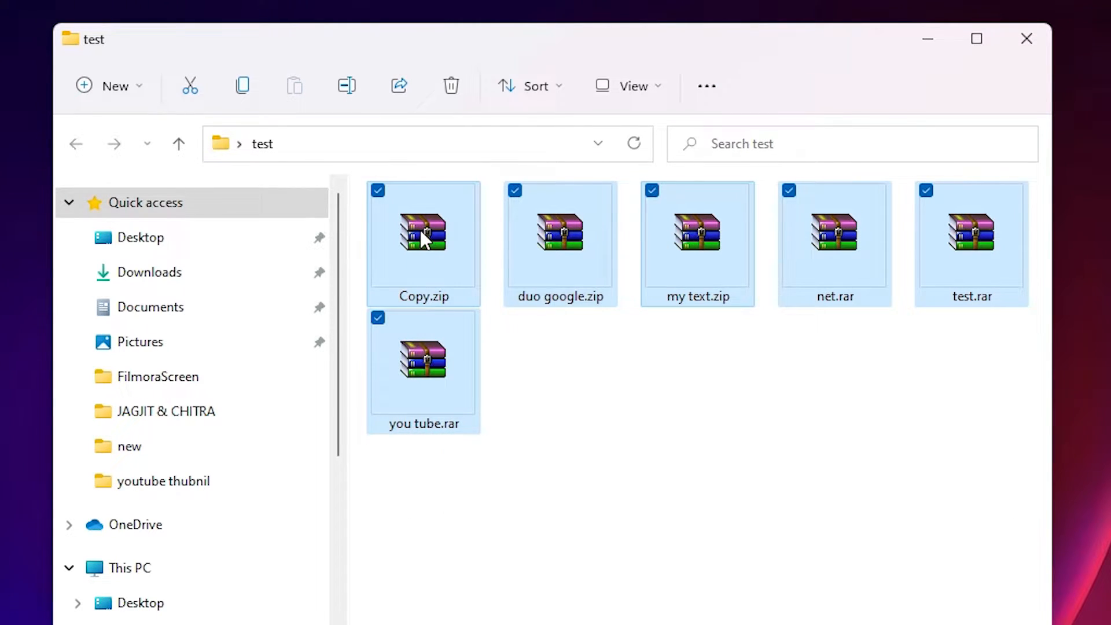
right_click(424, 234)
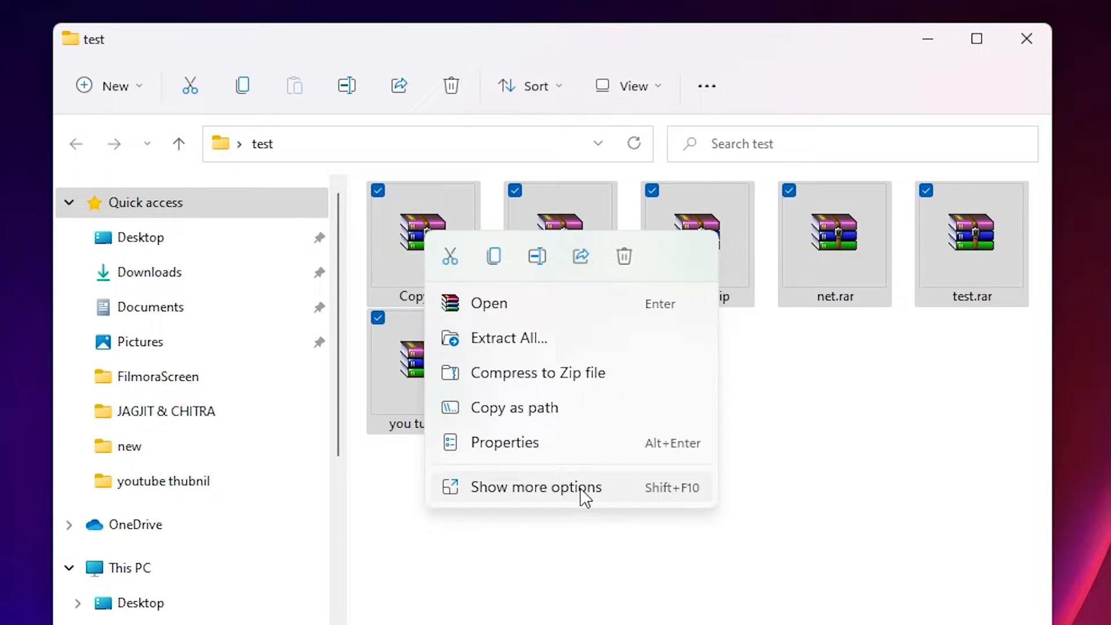
- Switch to the classic shortcut menu listing WinRAR's extract actions for the archives
left_click(536, 488)
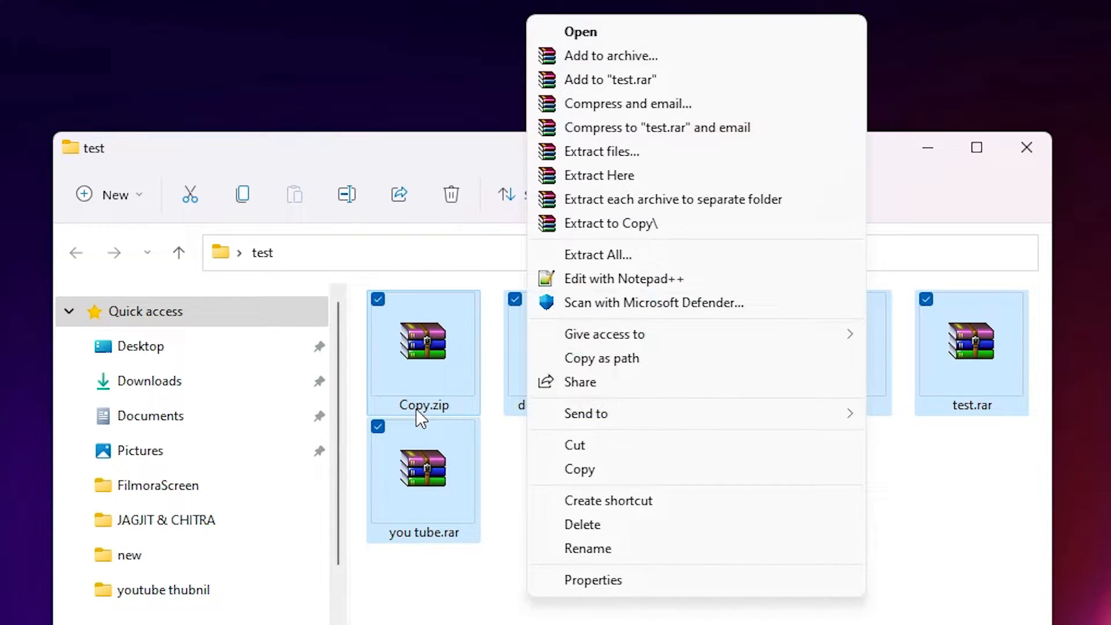
mouse_move(638, 127)
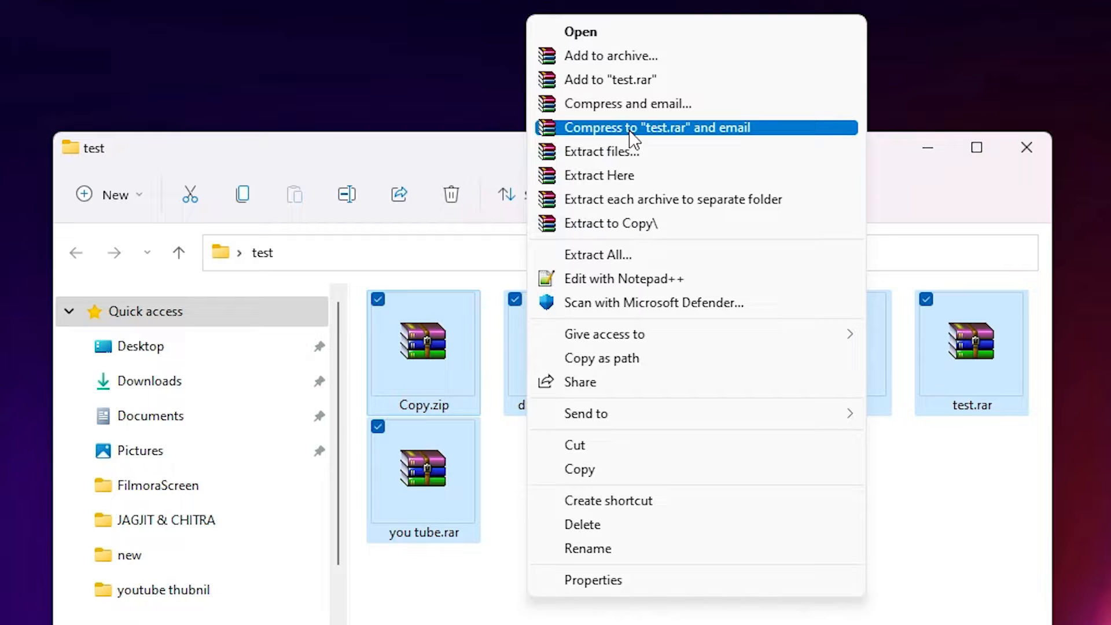
mouse_move(634, 174)
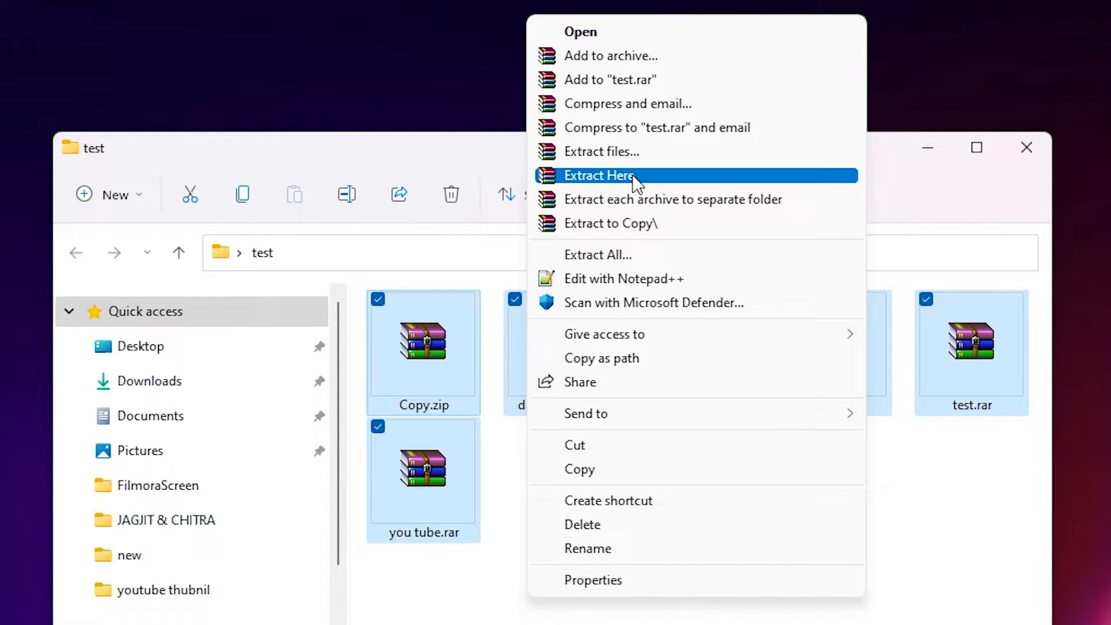
mouse_move(624, 185)
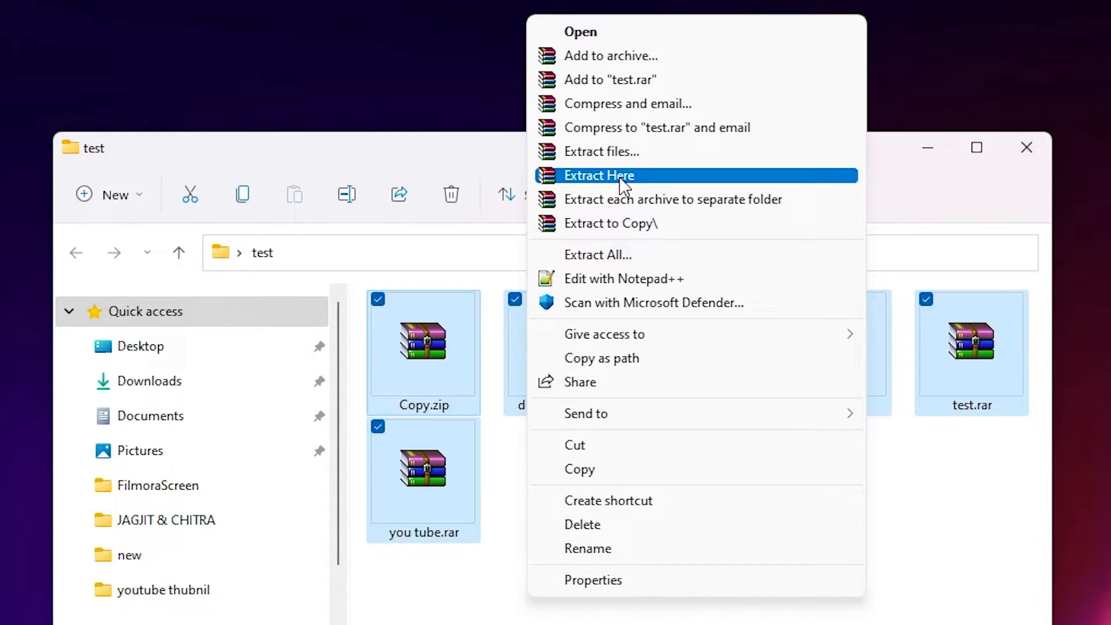
mouse_move(582, 525)
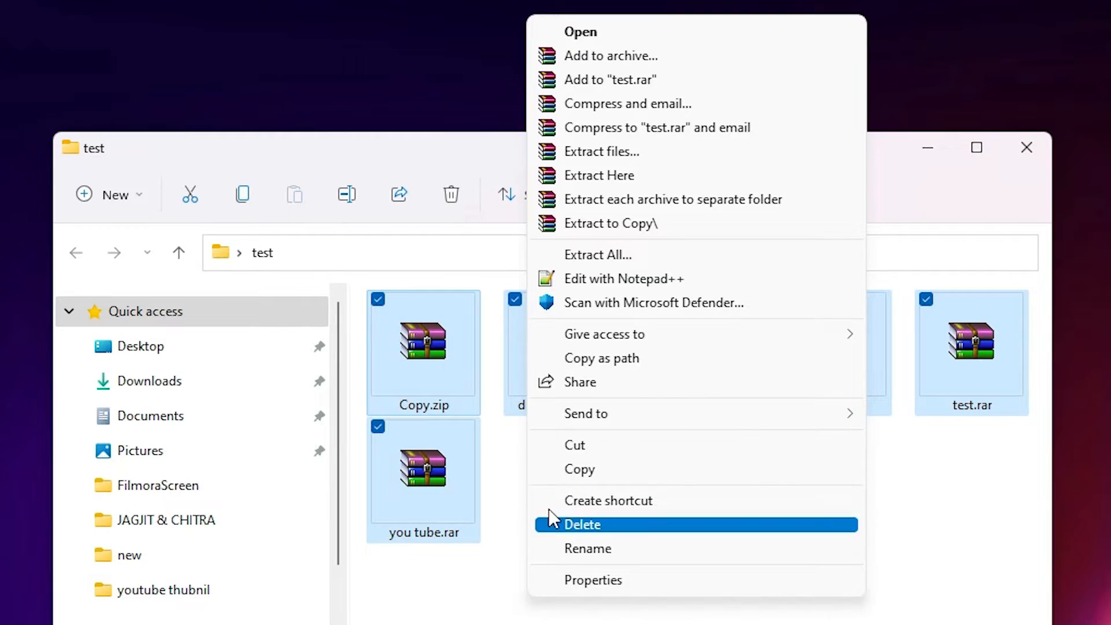
mouse_move(638, 127)
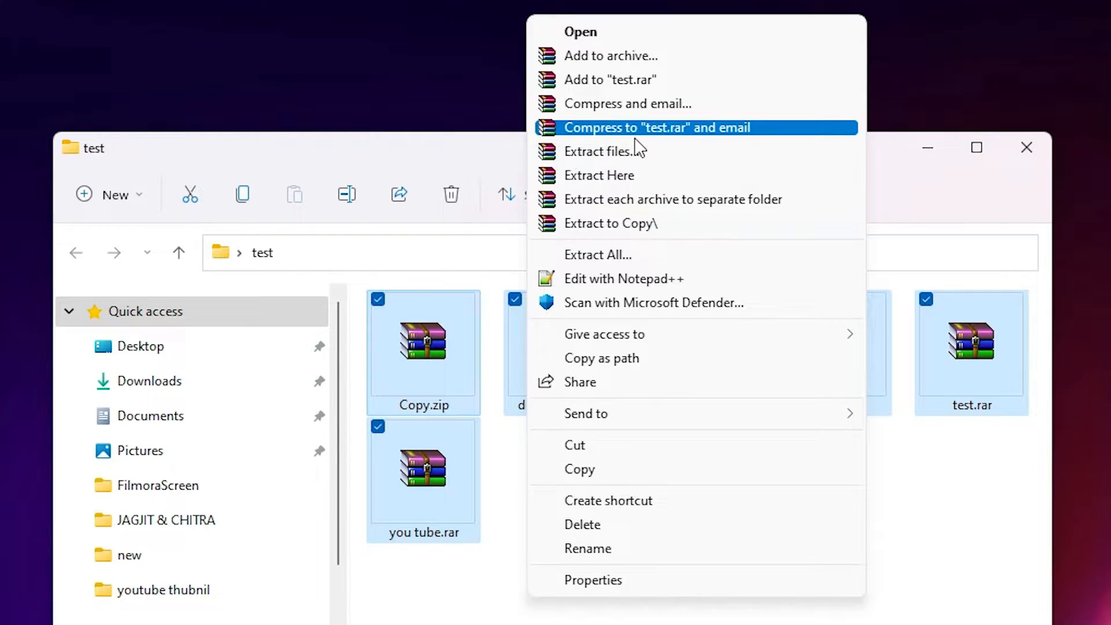
mouse_move(602, 151)
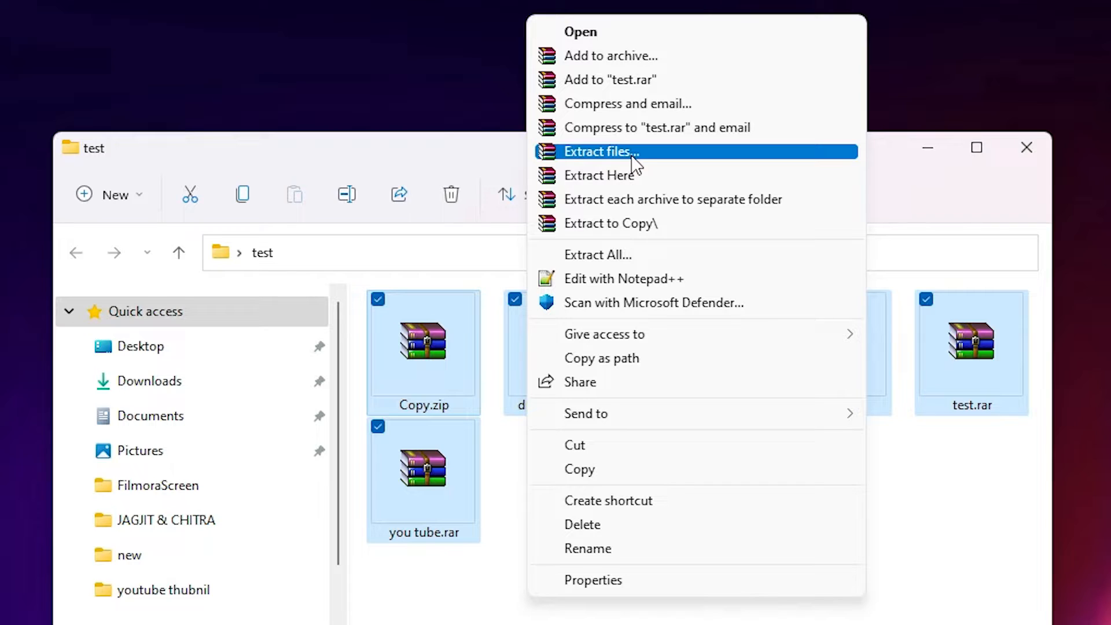
mouse_move(617, 199)
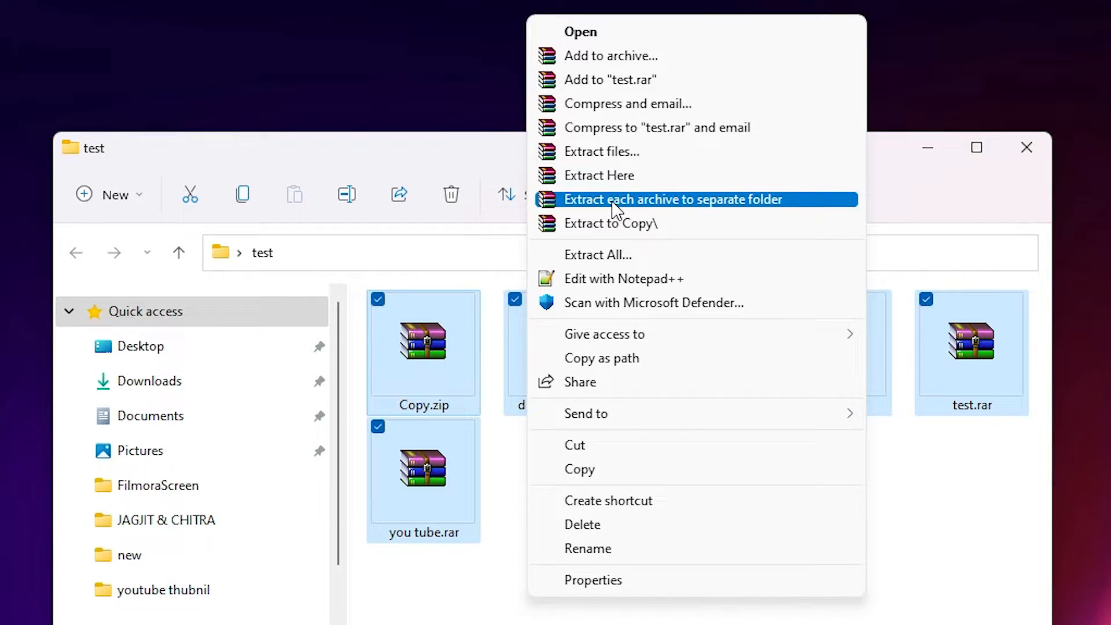
mouse_move(672, 213)
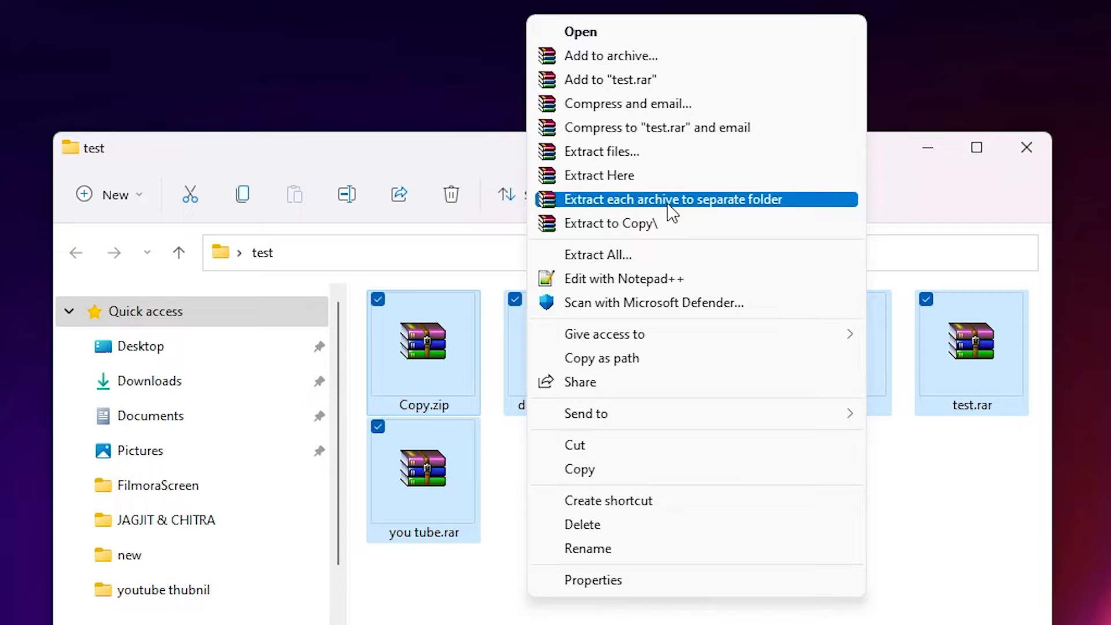
mouse_move(638, 223)
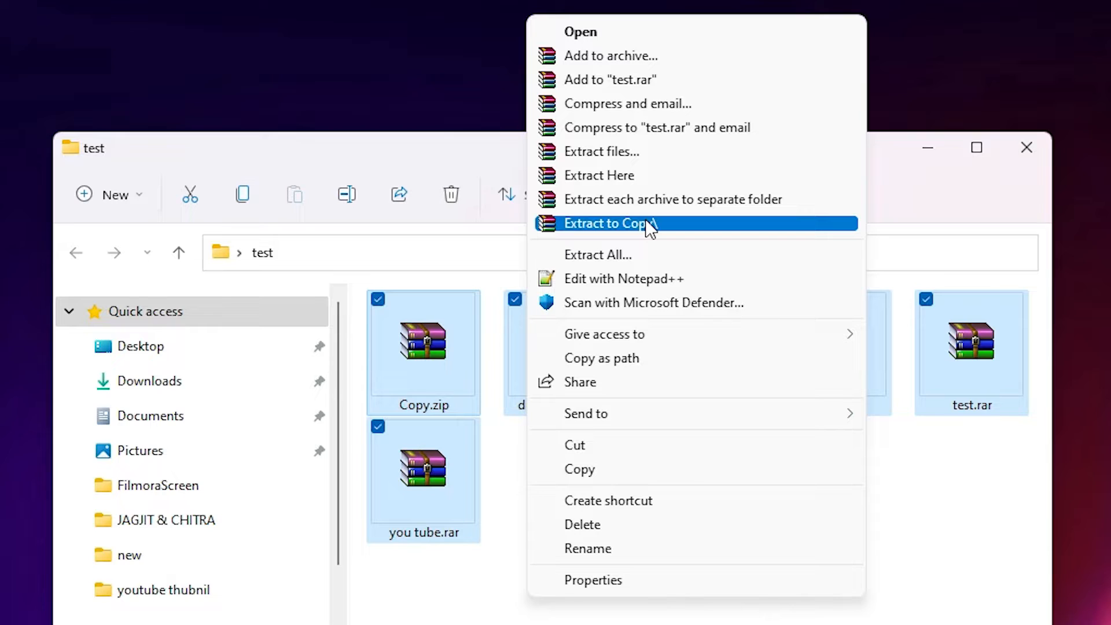
mouse_move(580, 234)
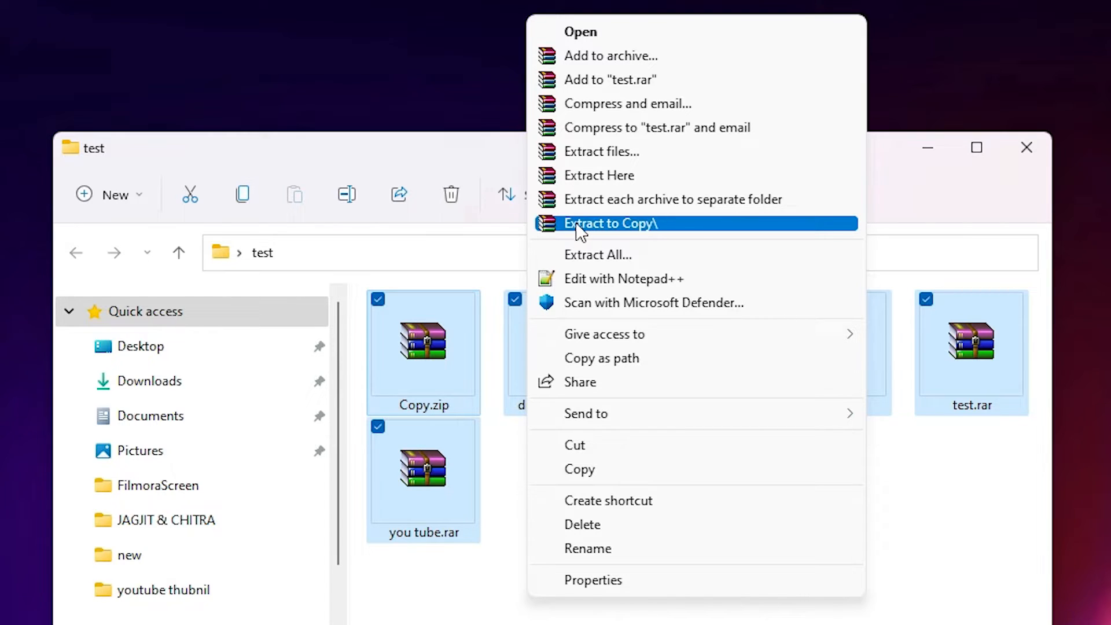
mouse_move(695, 233)
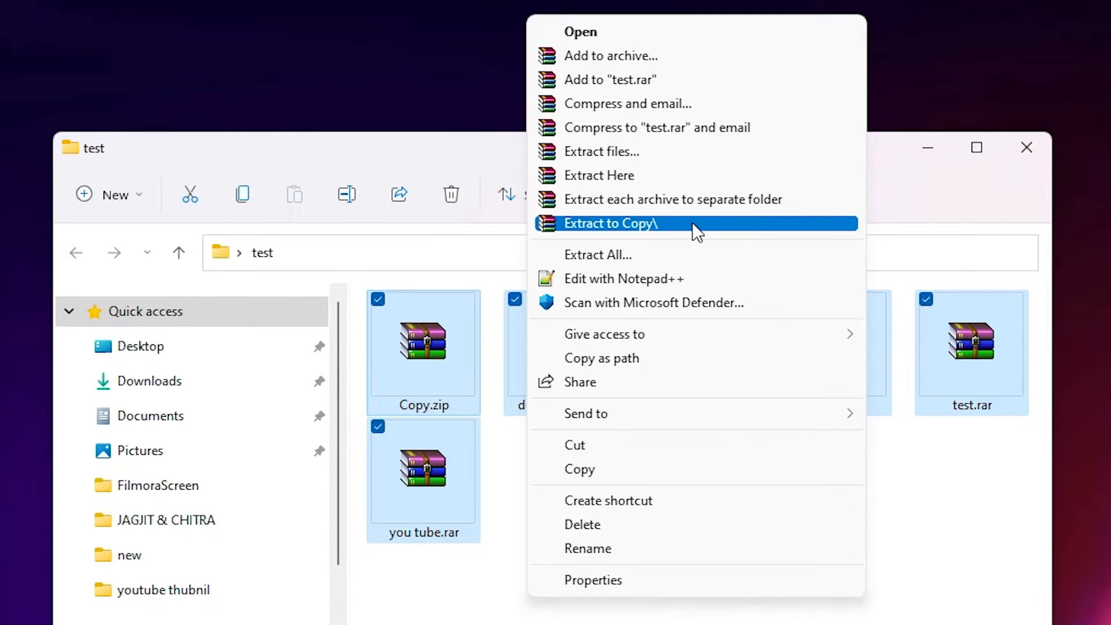
mouse_move(662, 241)
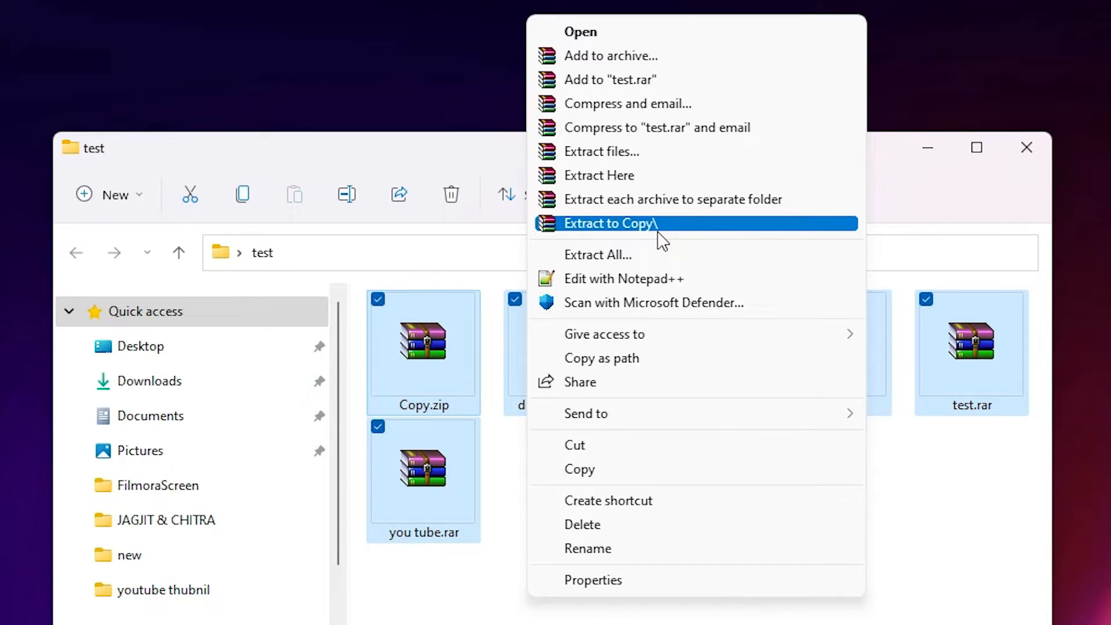
mouse_move(641, 207)
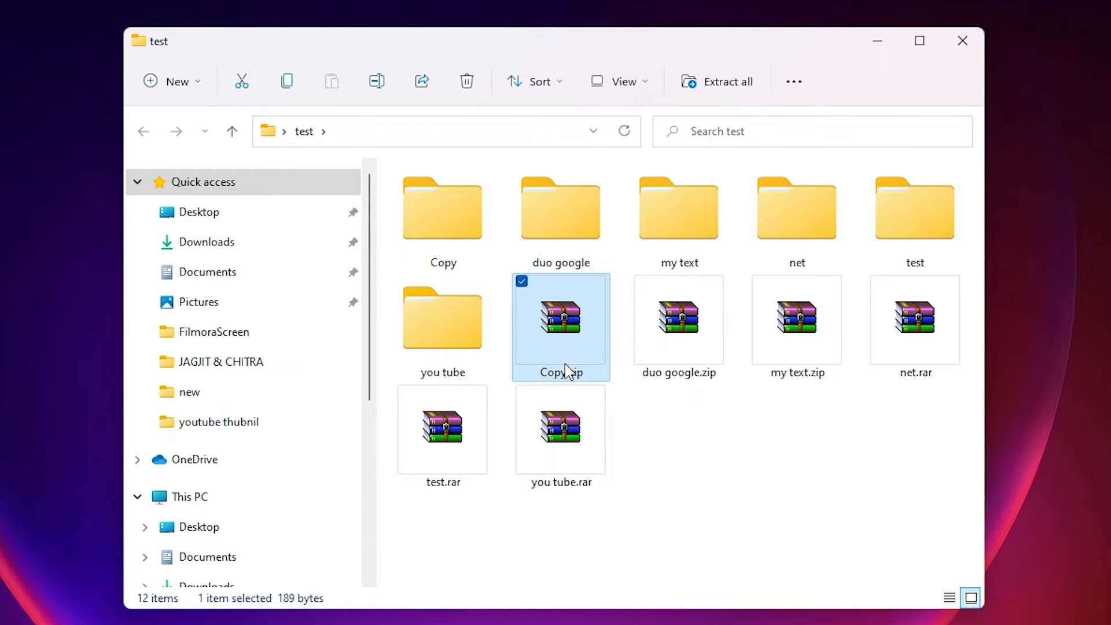
left_click(560, 207)
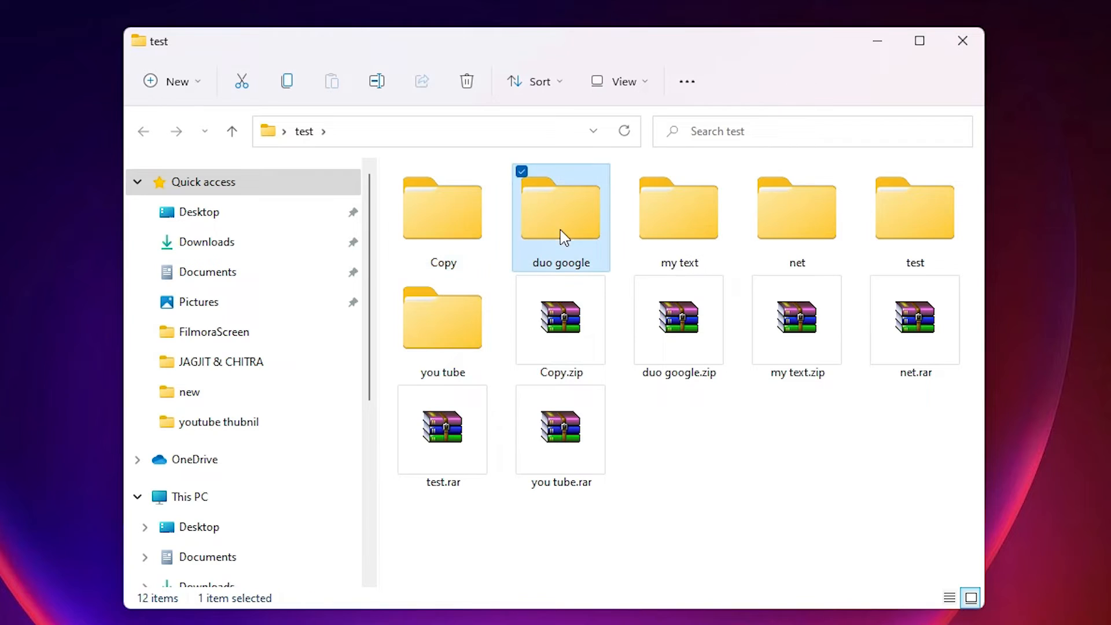
left_click(678, 207)
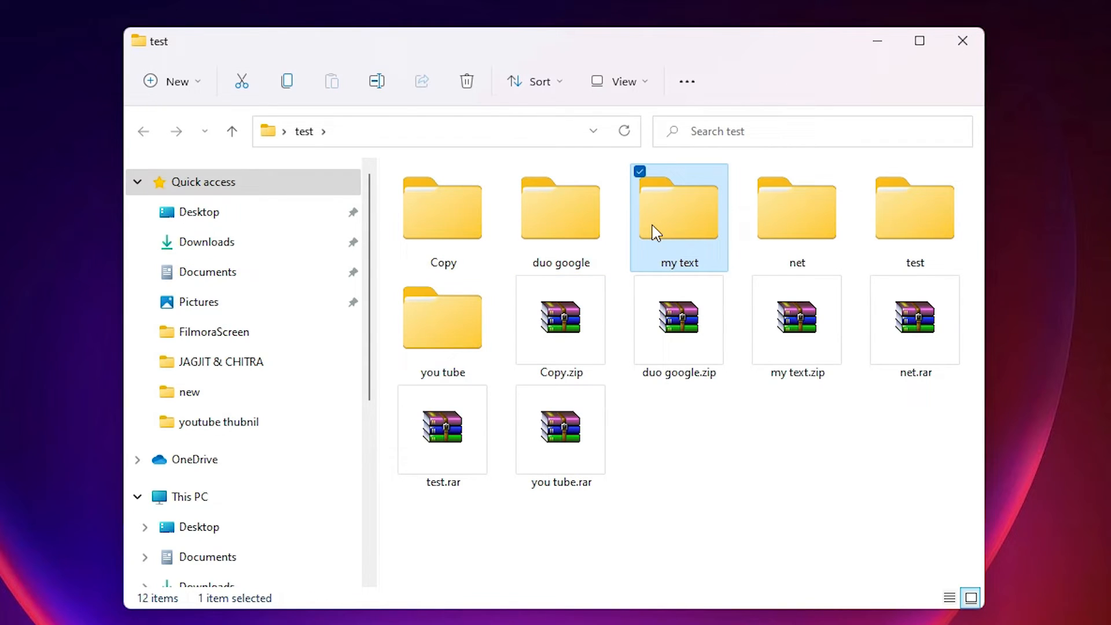
left_click(915, 208)
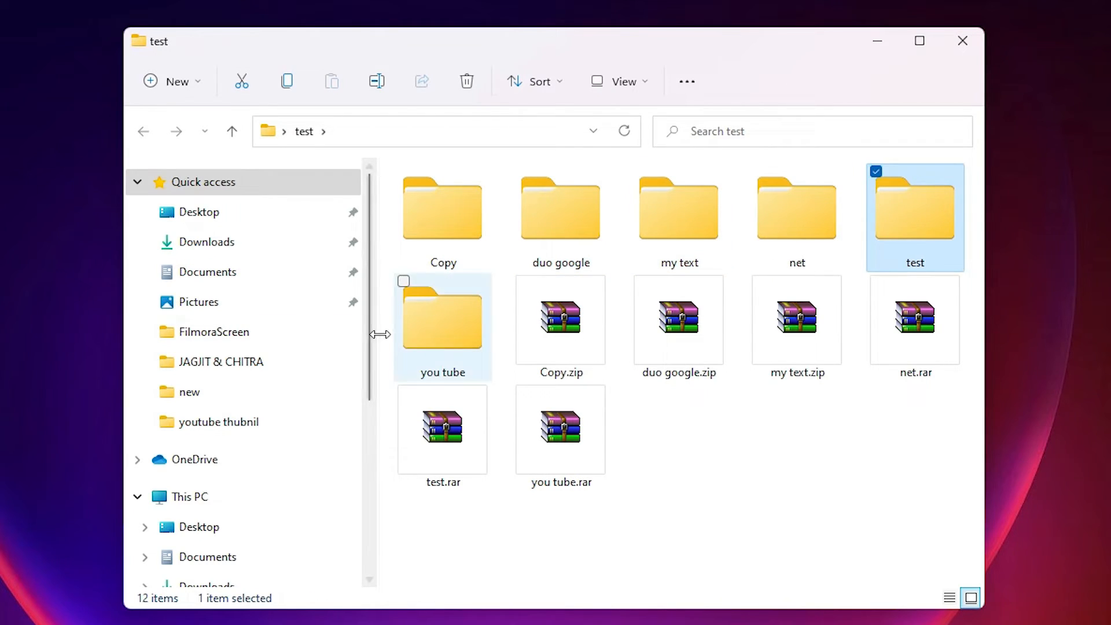
left_click(441, 320)
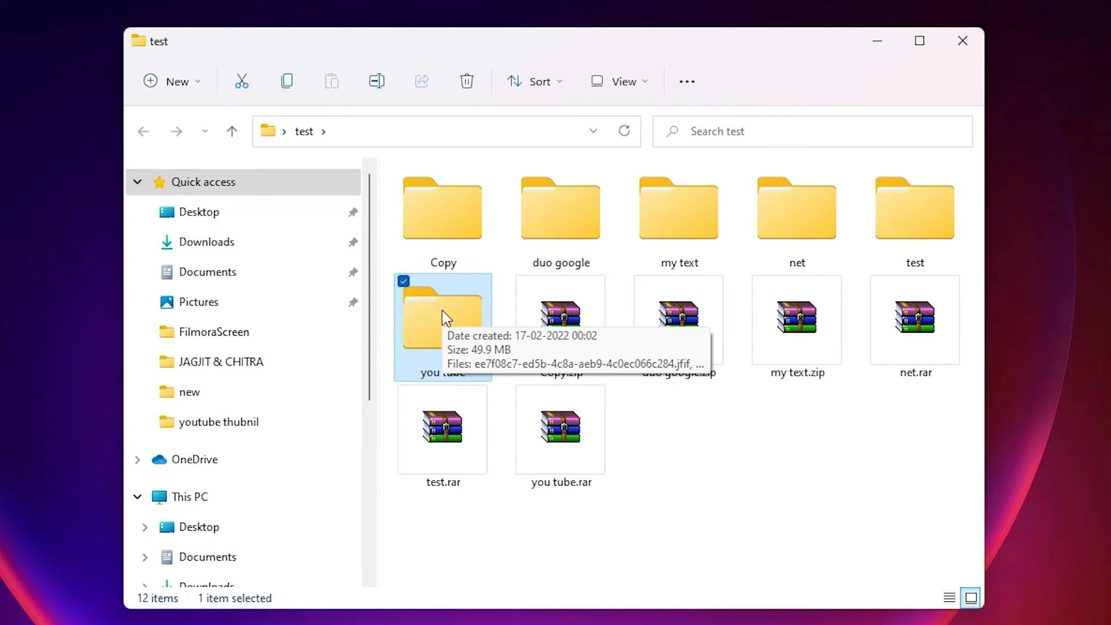
left_click(919, 41)
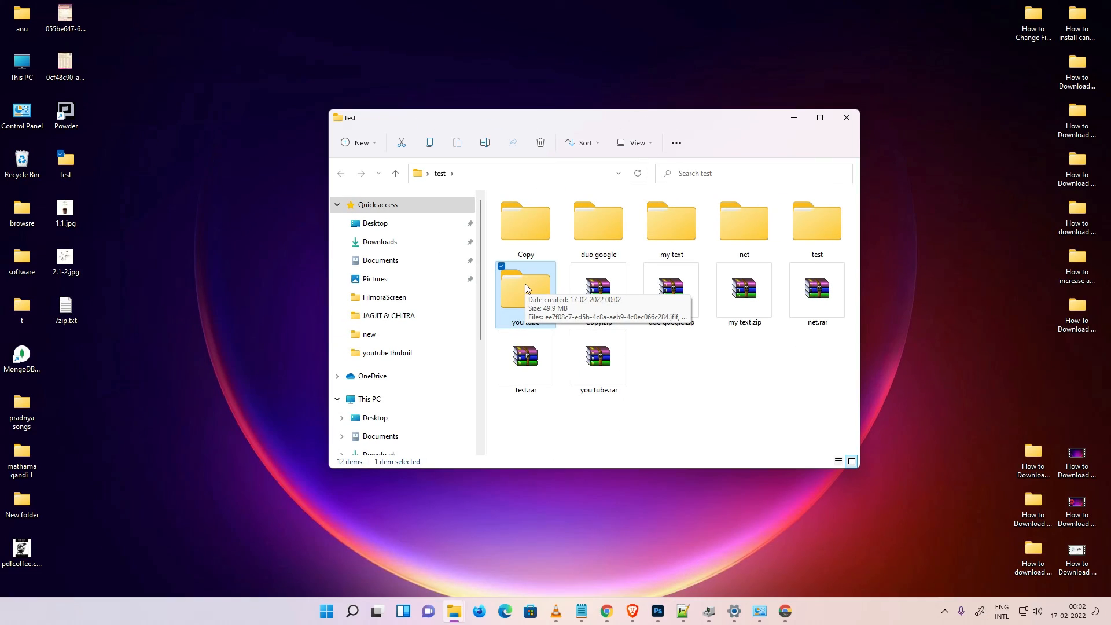